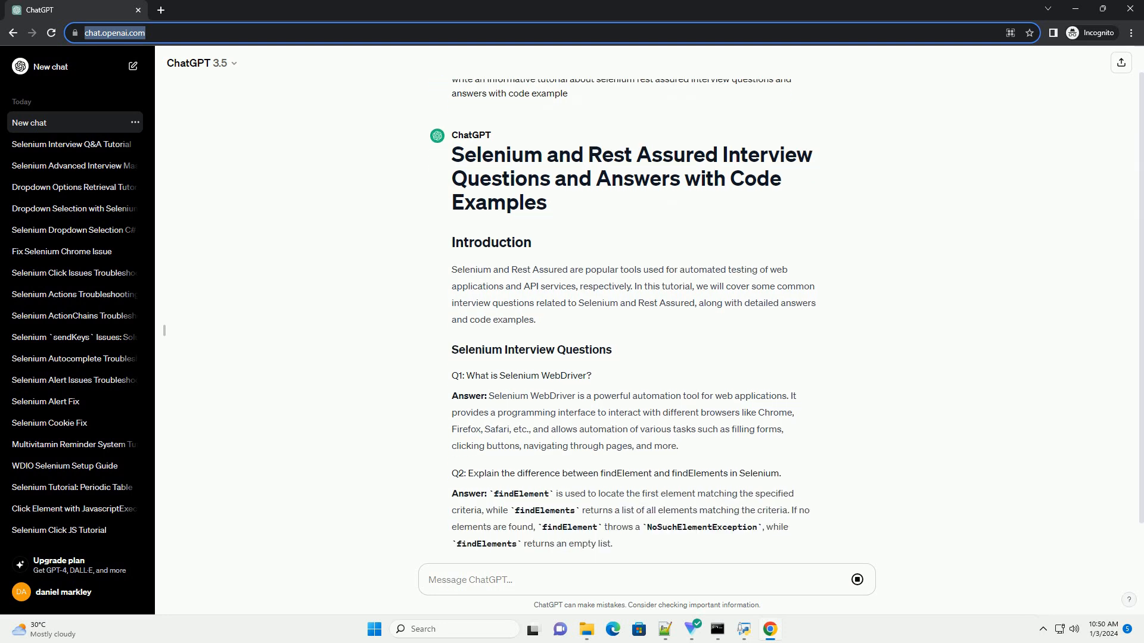
scroll(down, 3)
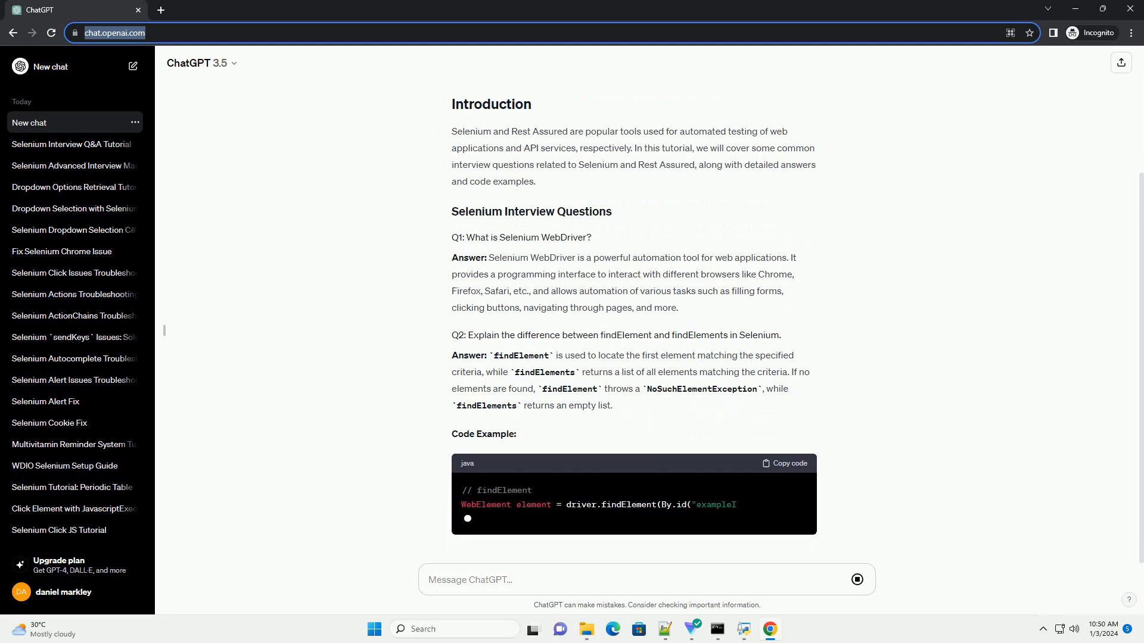
scroll(down, 3)
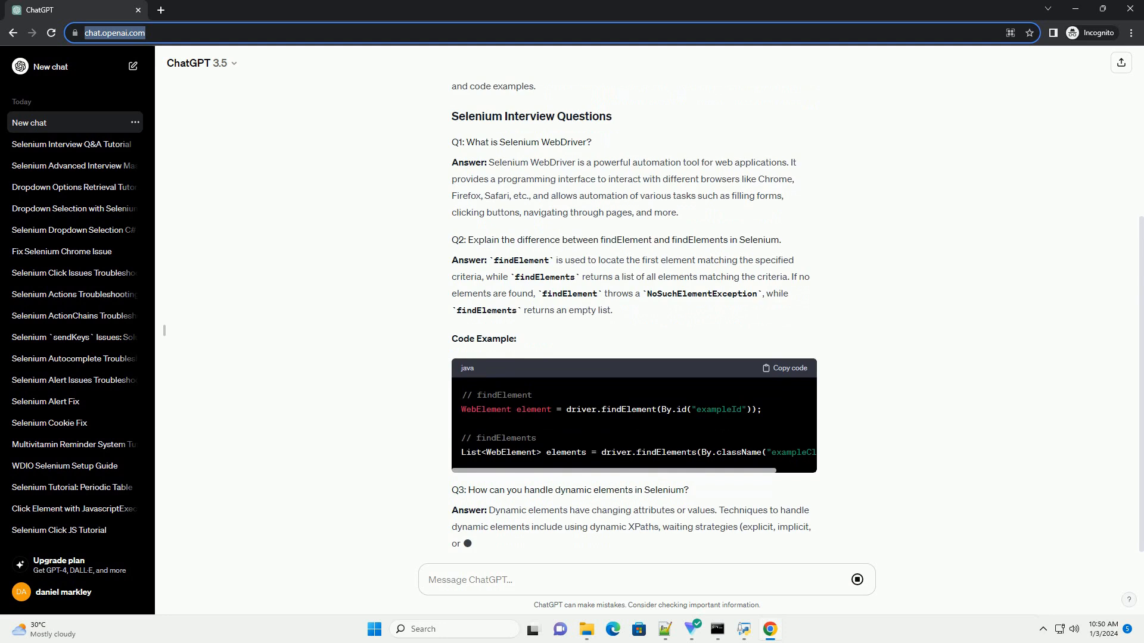
scroll(down, 3)
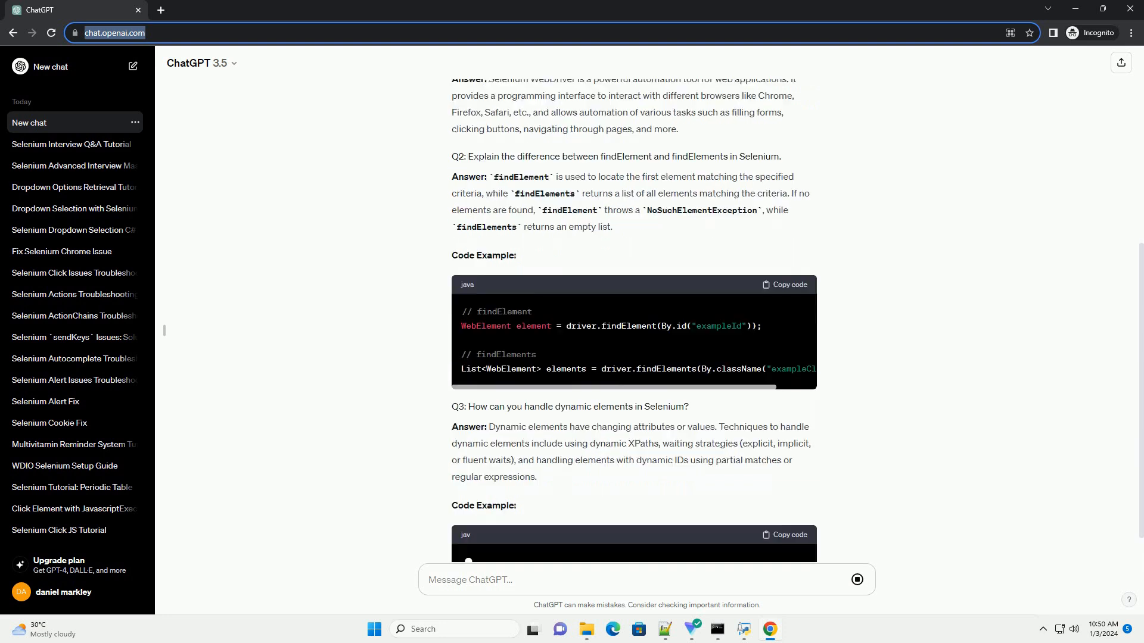
scroll(down, 3)
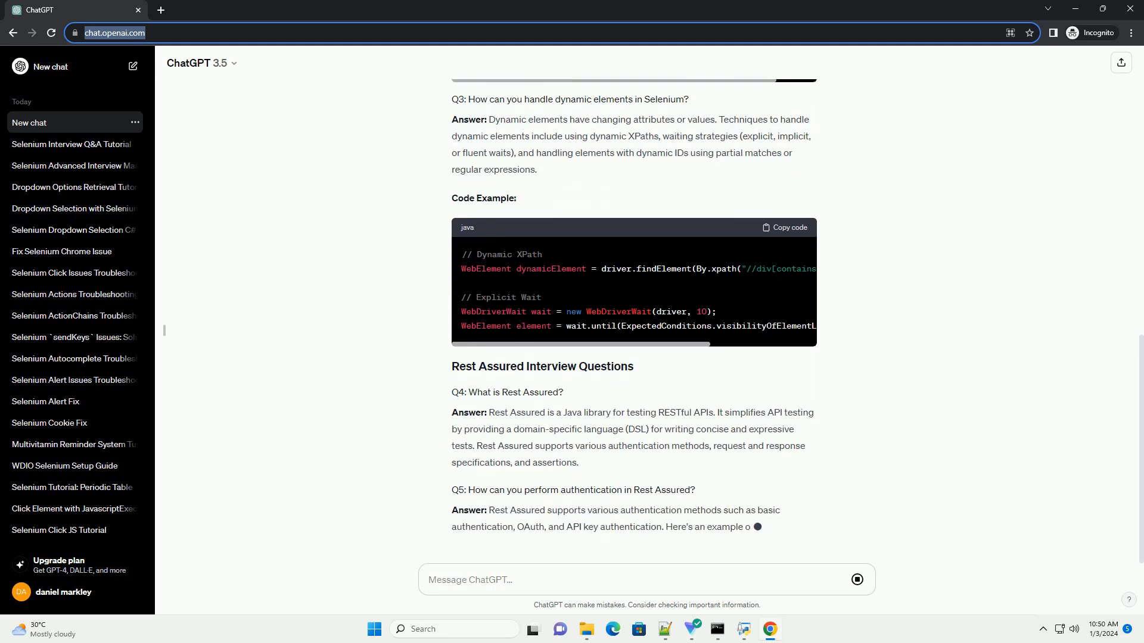
scroll(down, 3)
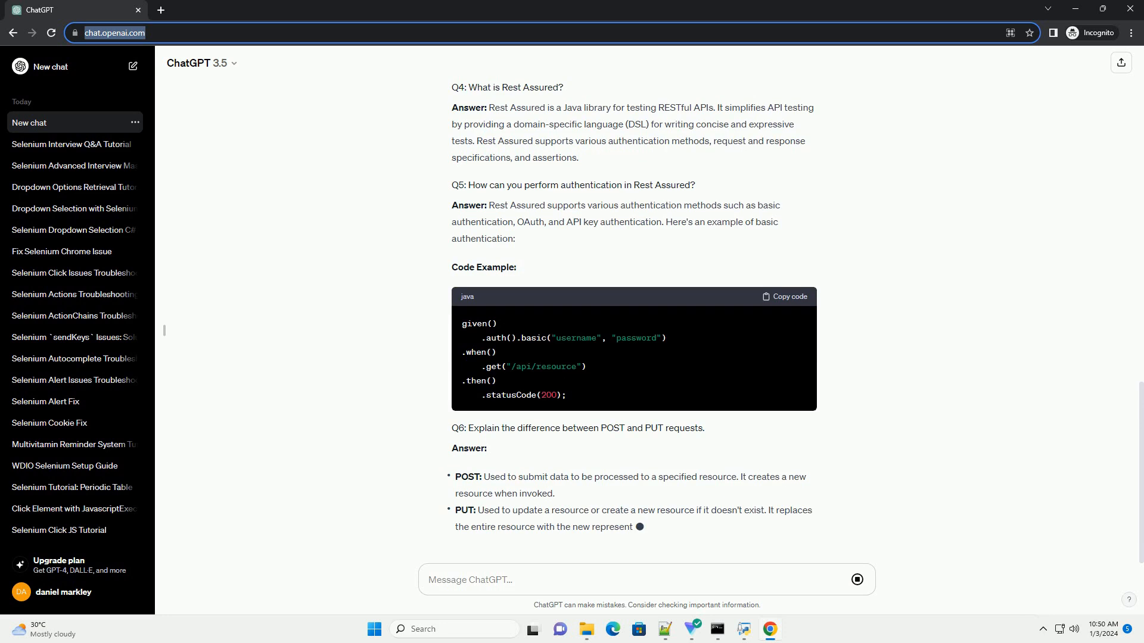
scroll(down, 3)
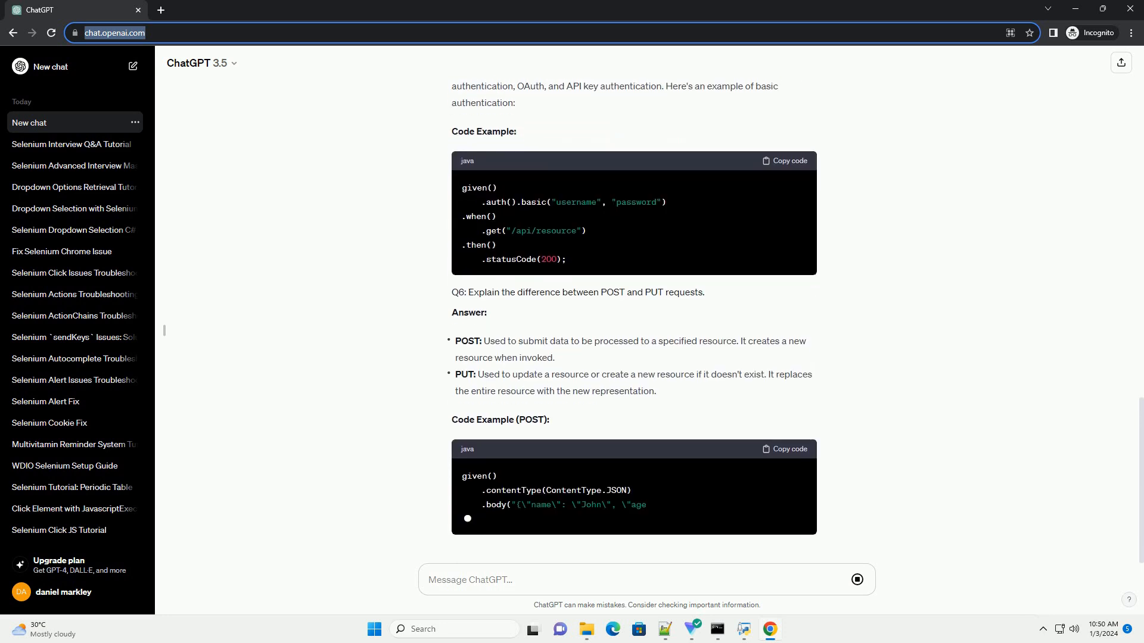
scroll(down, 3)
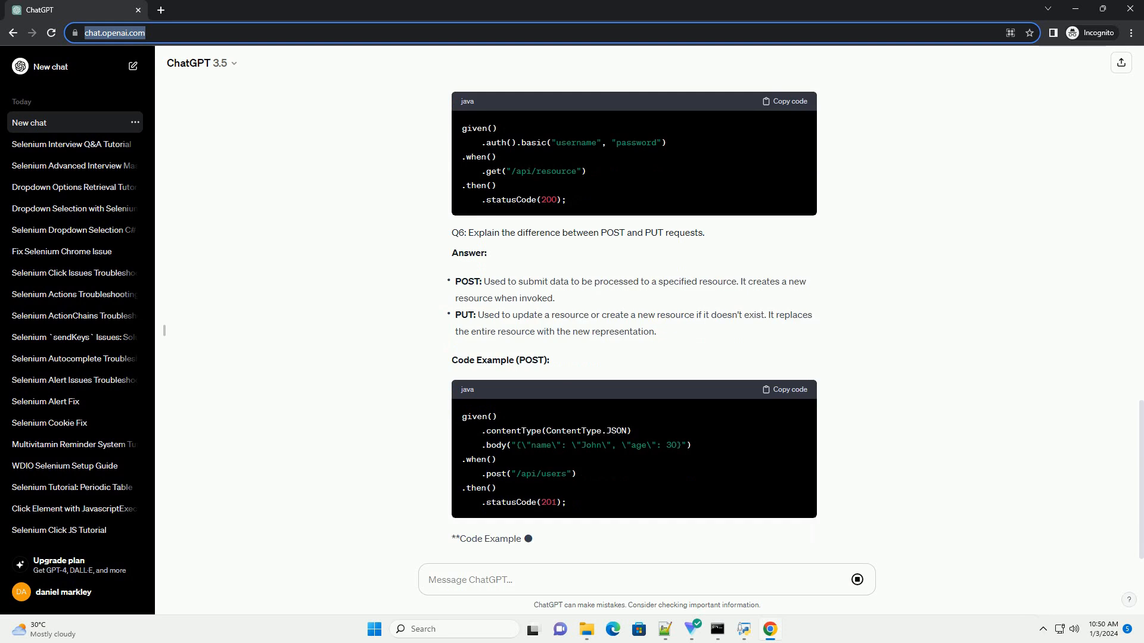
scroll(down, 3)
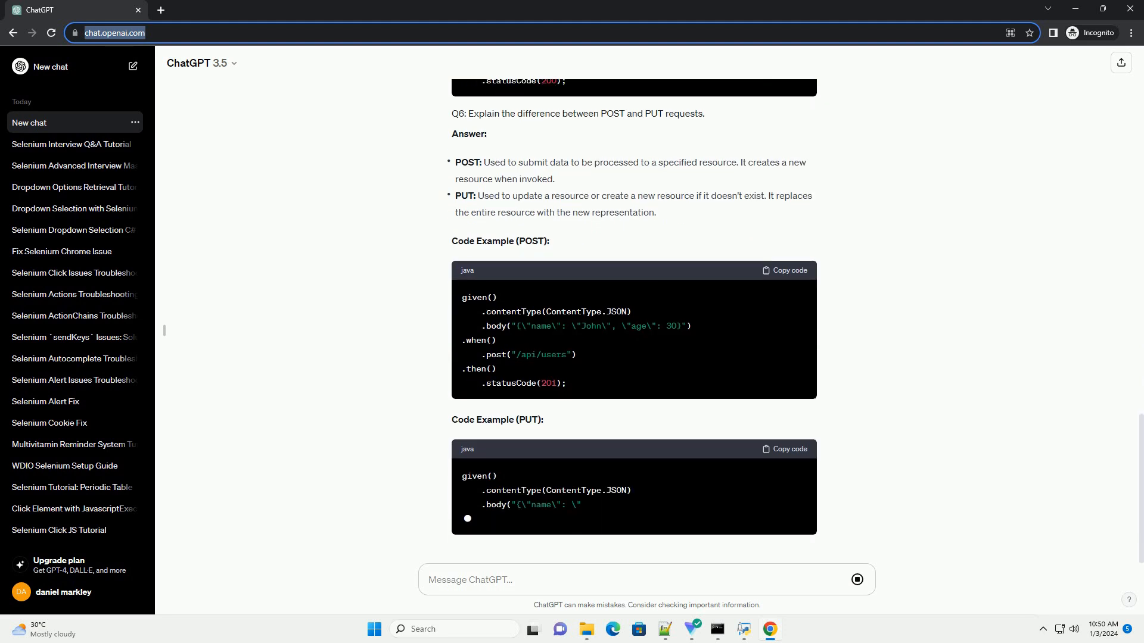
scroll(down, 3)
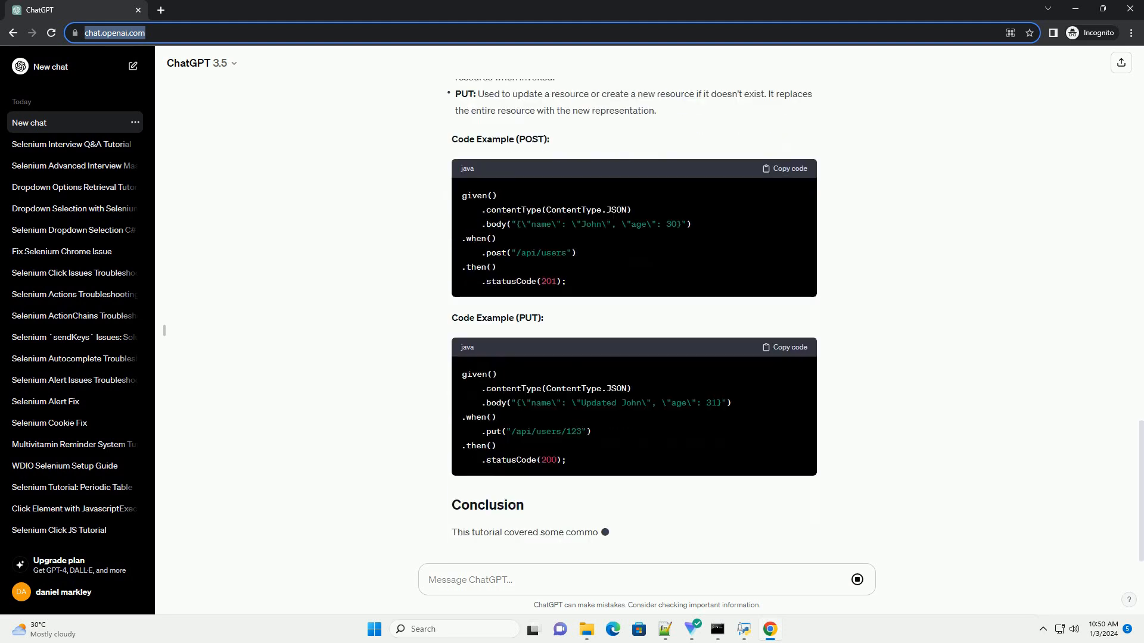